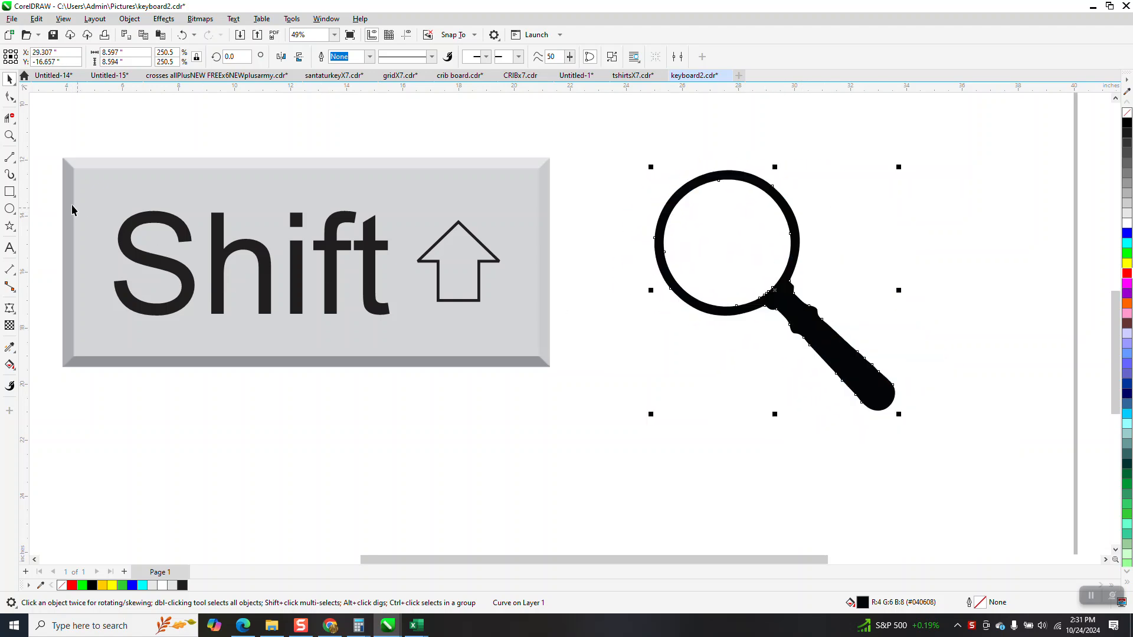
mouse_move(523, 329)
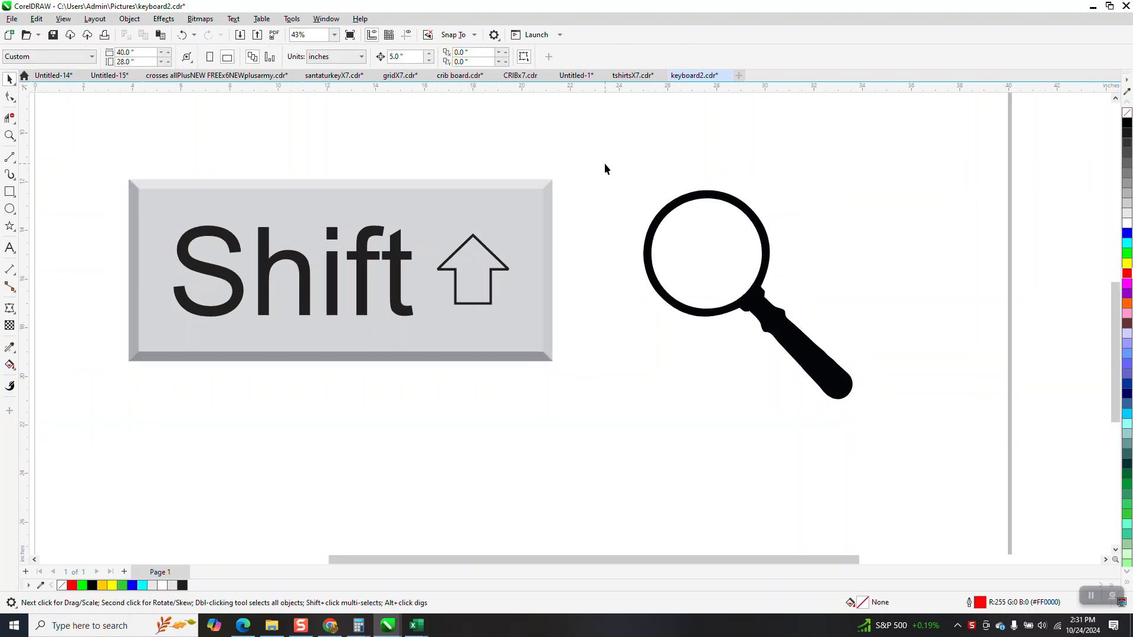
mouse_move(49, 177)
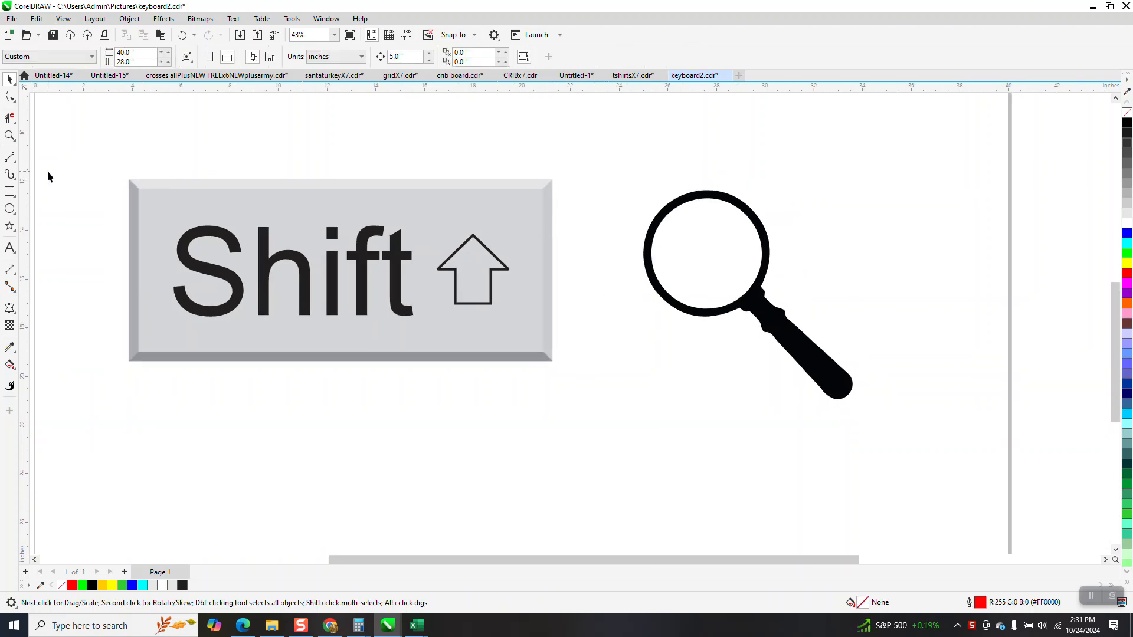
- Zoom in with the Zoom tool so the Shift keycap fills most of the view
left_click(11, 136)
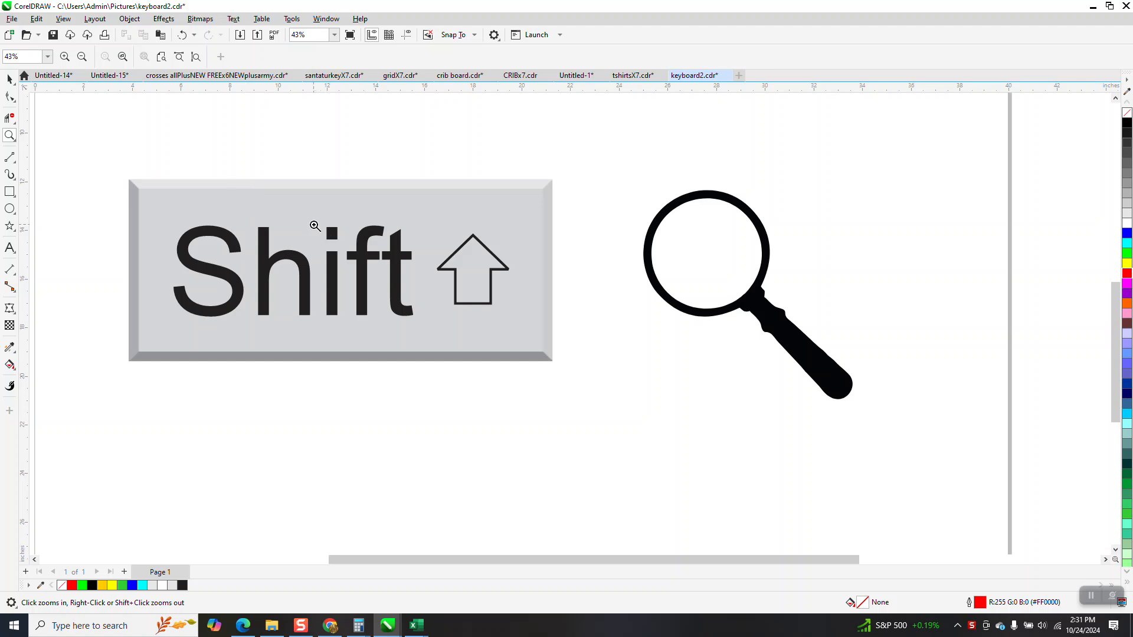
mouse_move(707, 251)
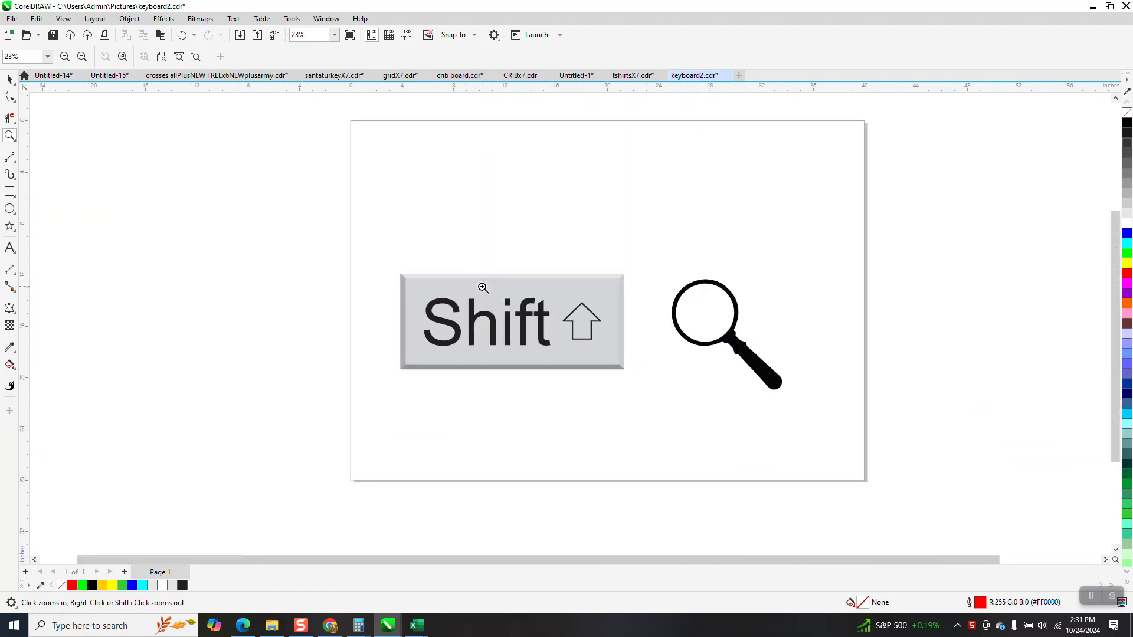
left_click(482, 288)
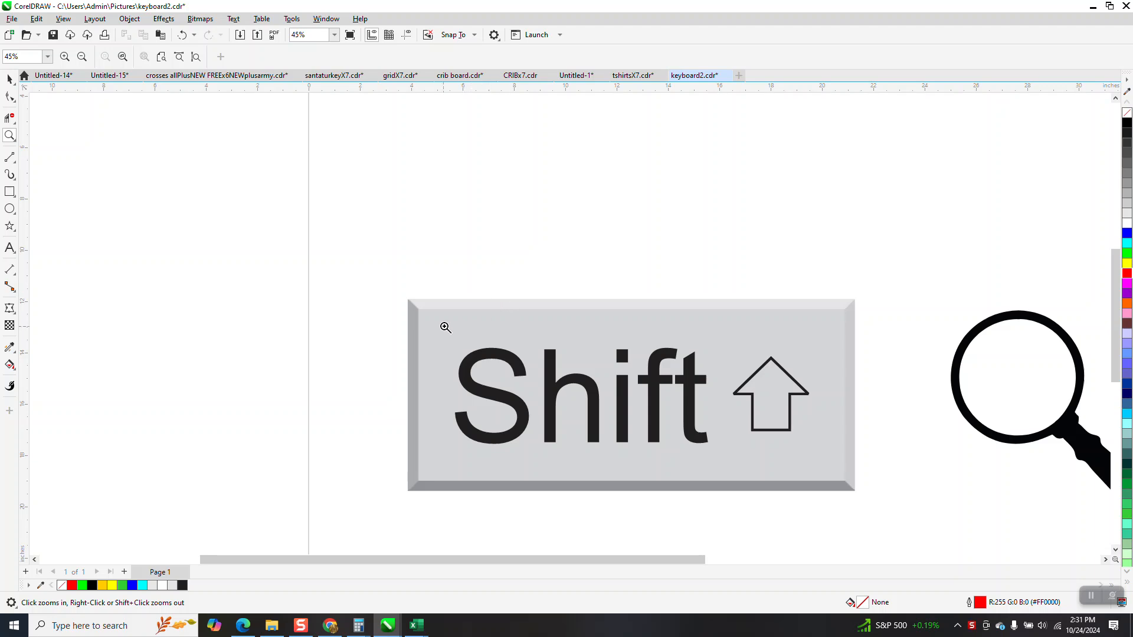
- Zoom close on the Shift lettering, then right-click out until keycap and magnifier both show
left_click(445, 327)
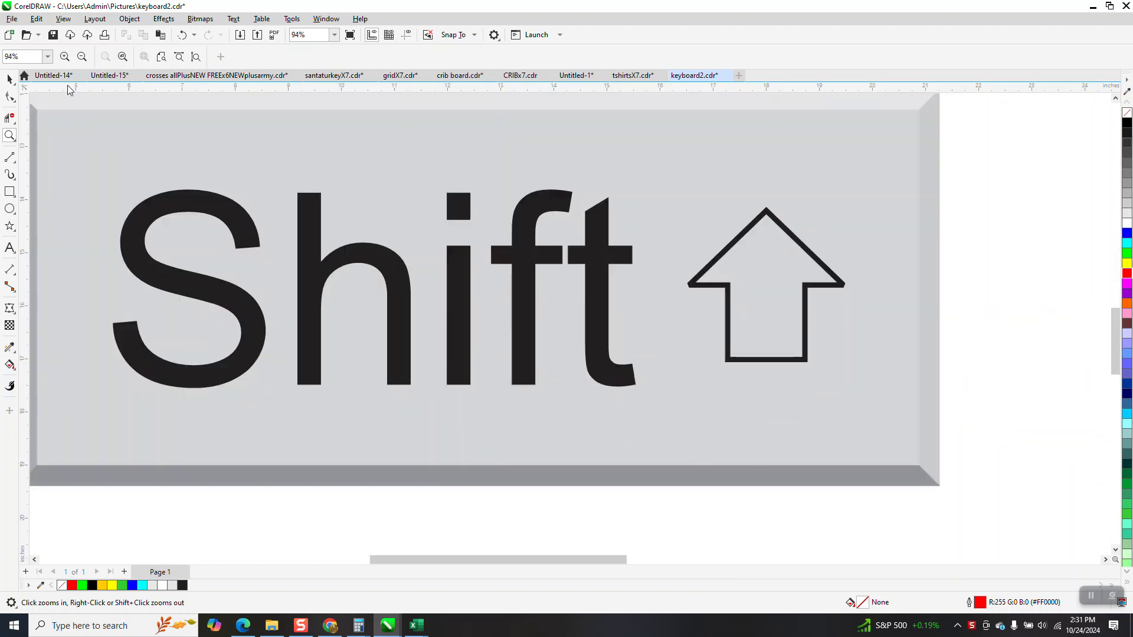
left_click(10, 78)
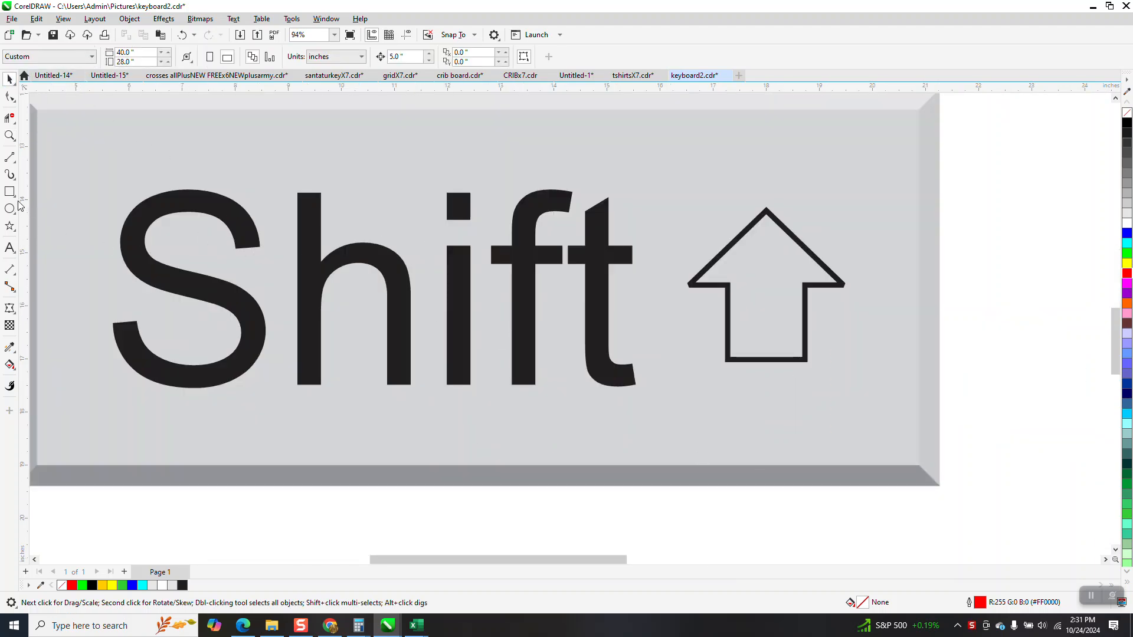
left_click(11, 136)
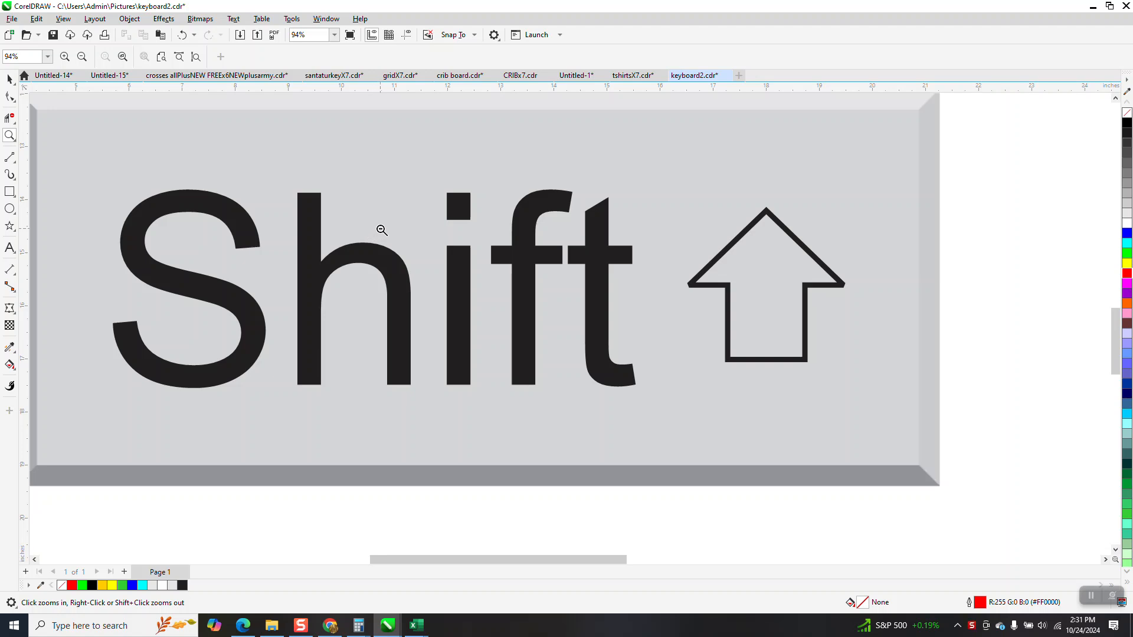
right_click(381, 230)
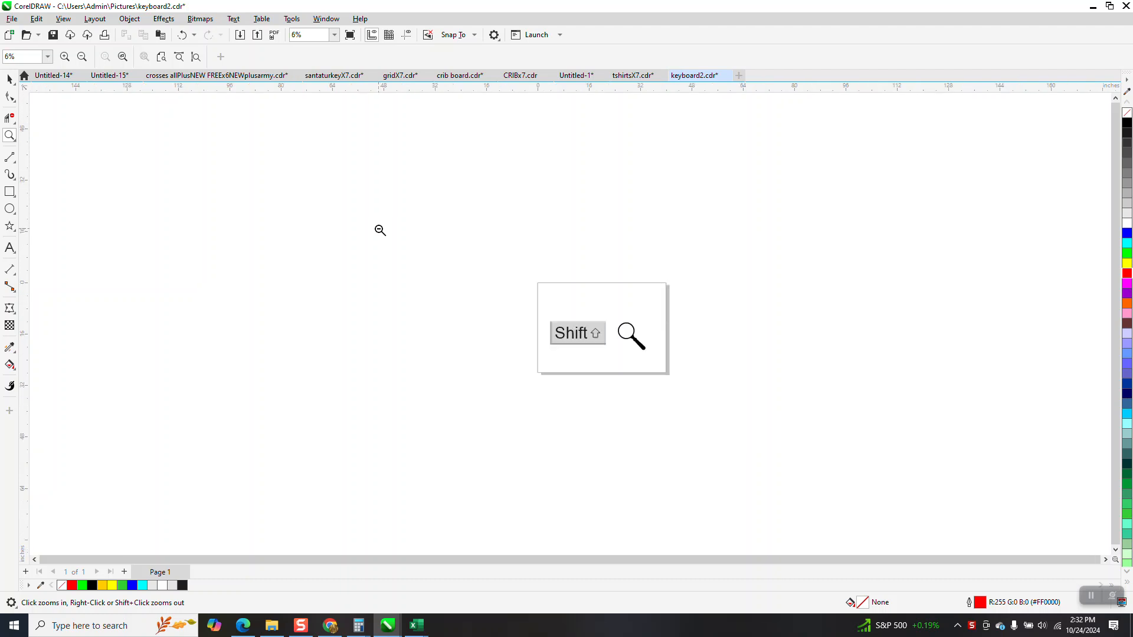
right_click(377, 230)
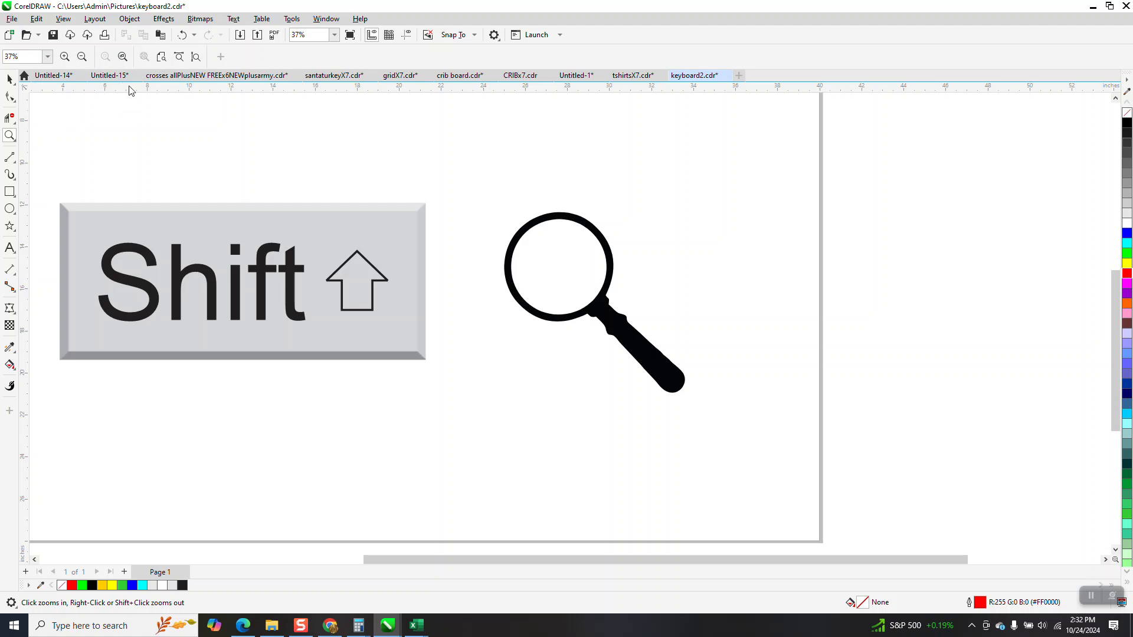
mouse_move(122, 56)
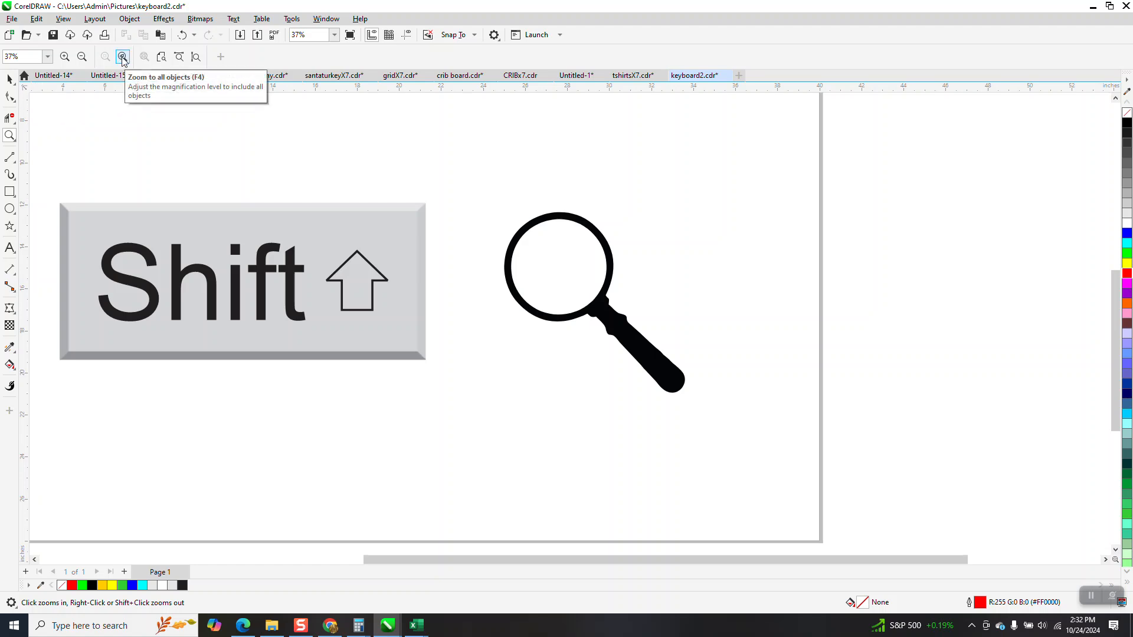
- Shrink the page with Zoom Out, then fit the view around all objects
left_click(122, 56)
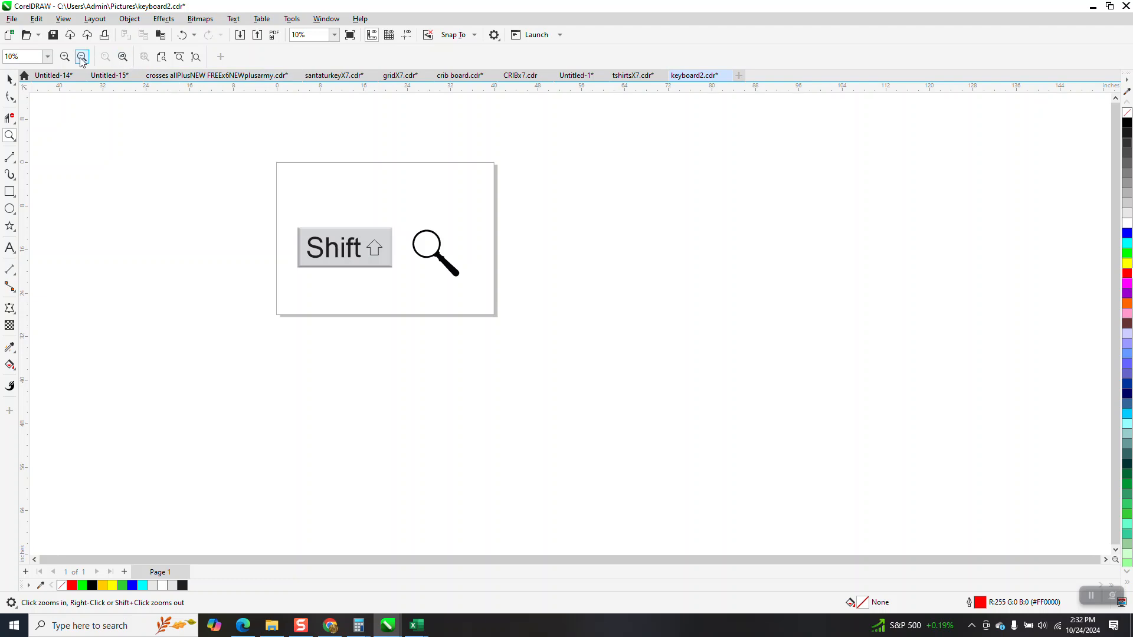
left_click(81, 56)
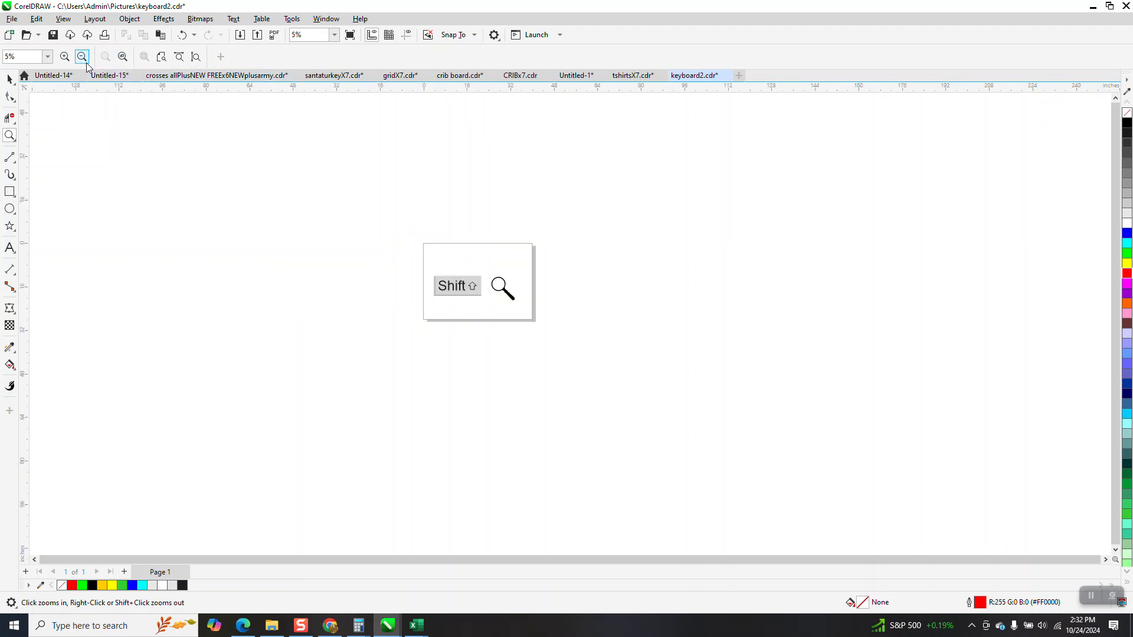
mouse_move(129, 92)
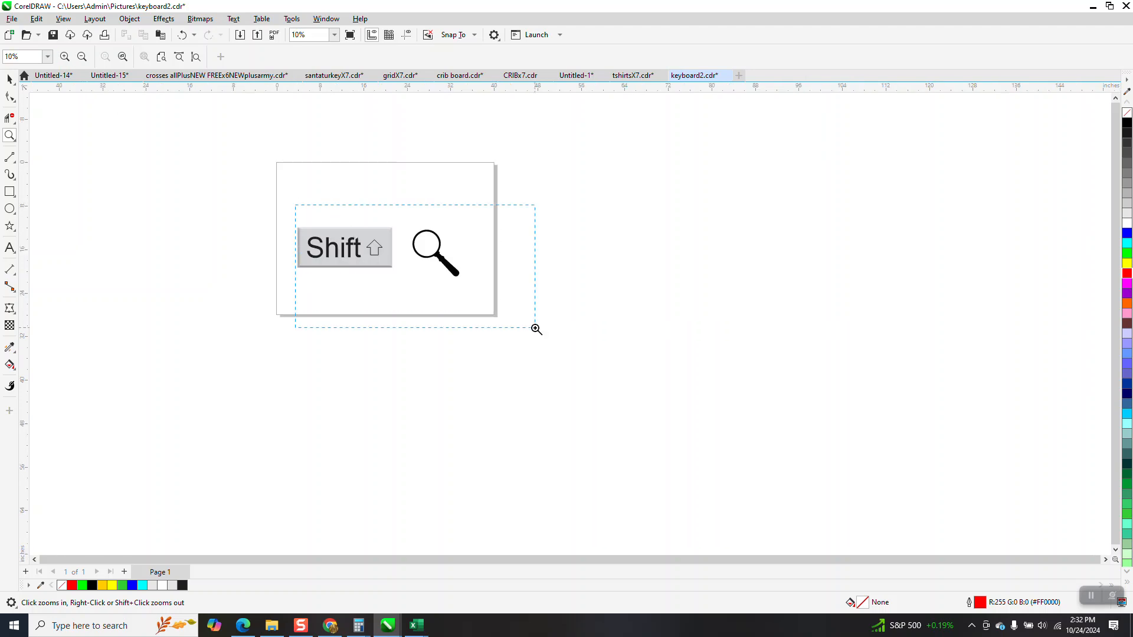
left_click(121, 57)
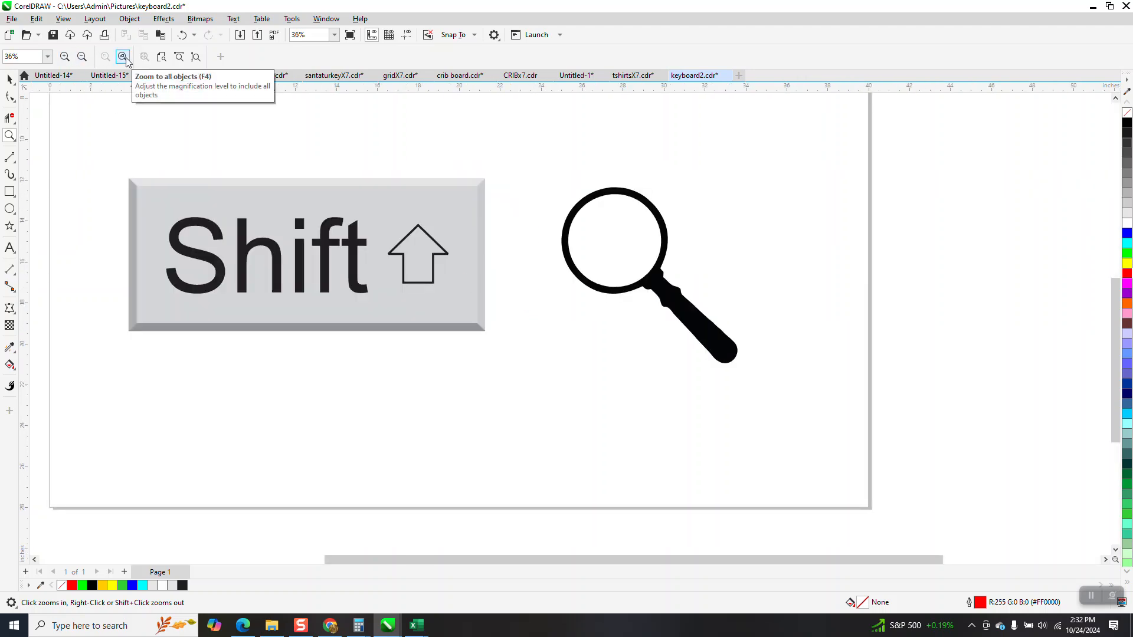
left_click(121, 56)
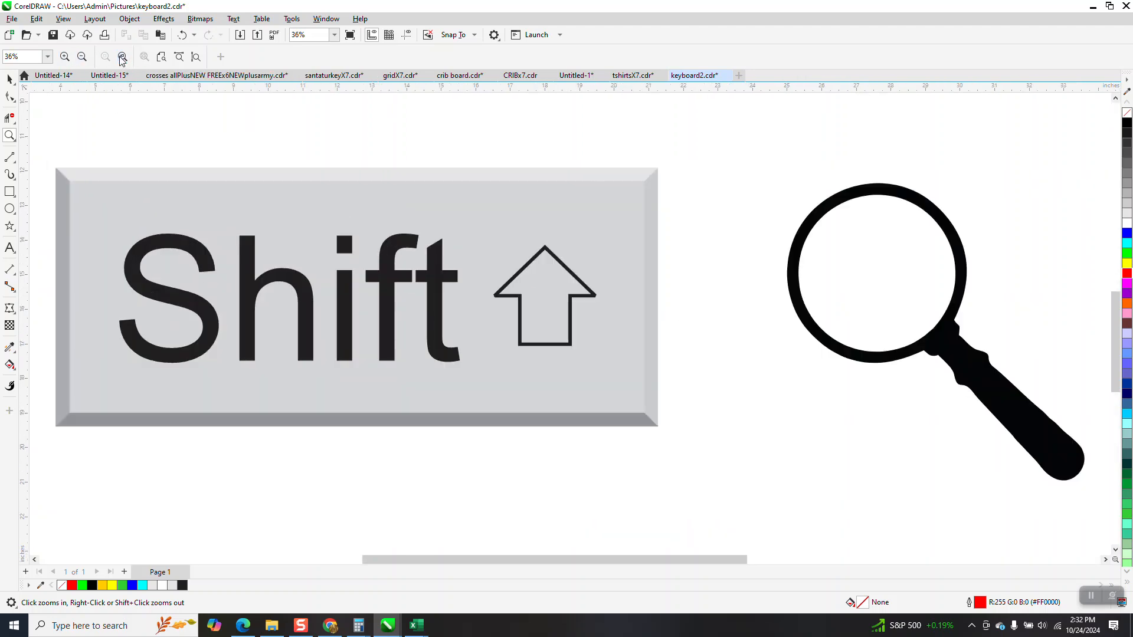
left_click(142, 56)
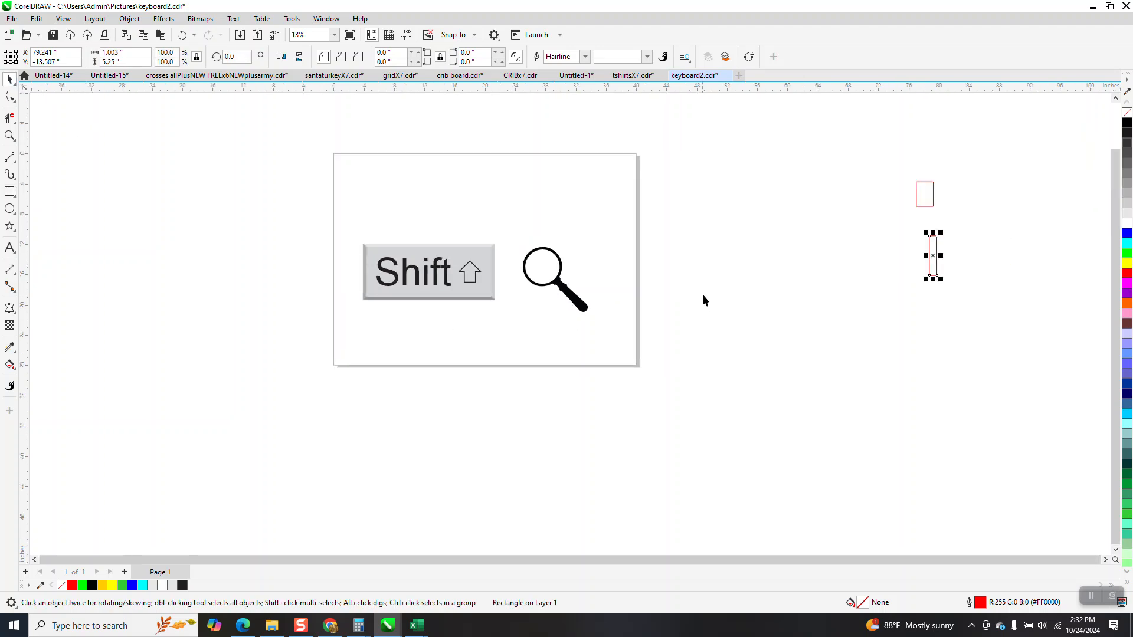
- Zoom in on the page, then back out so the whole page sits centred
left_click(10, 136)
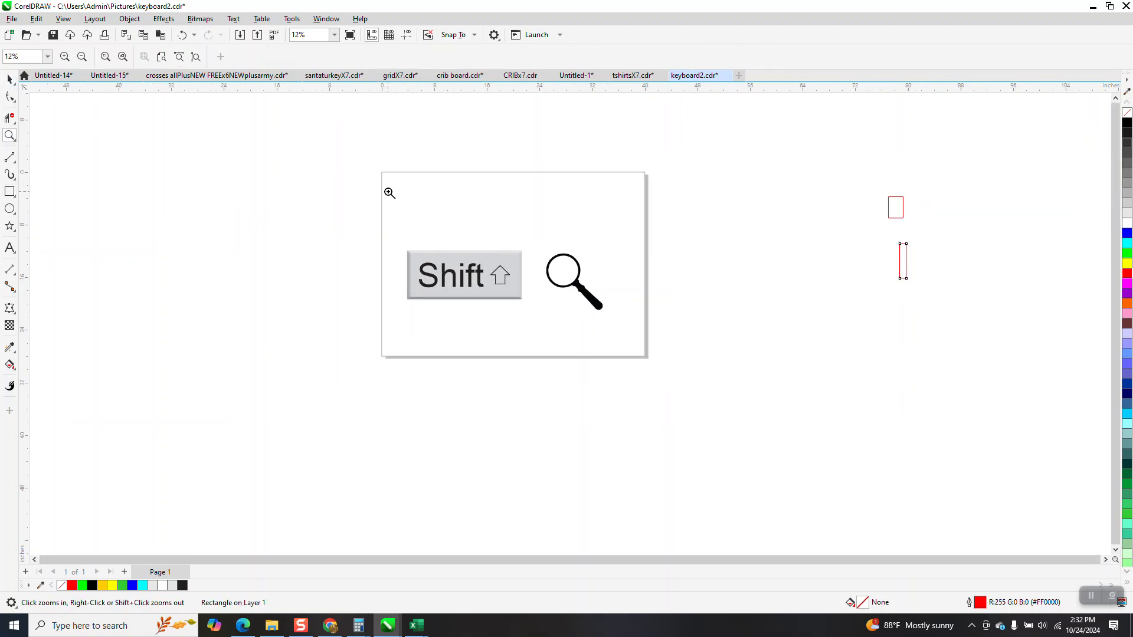
left_click(390, 192)
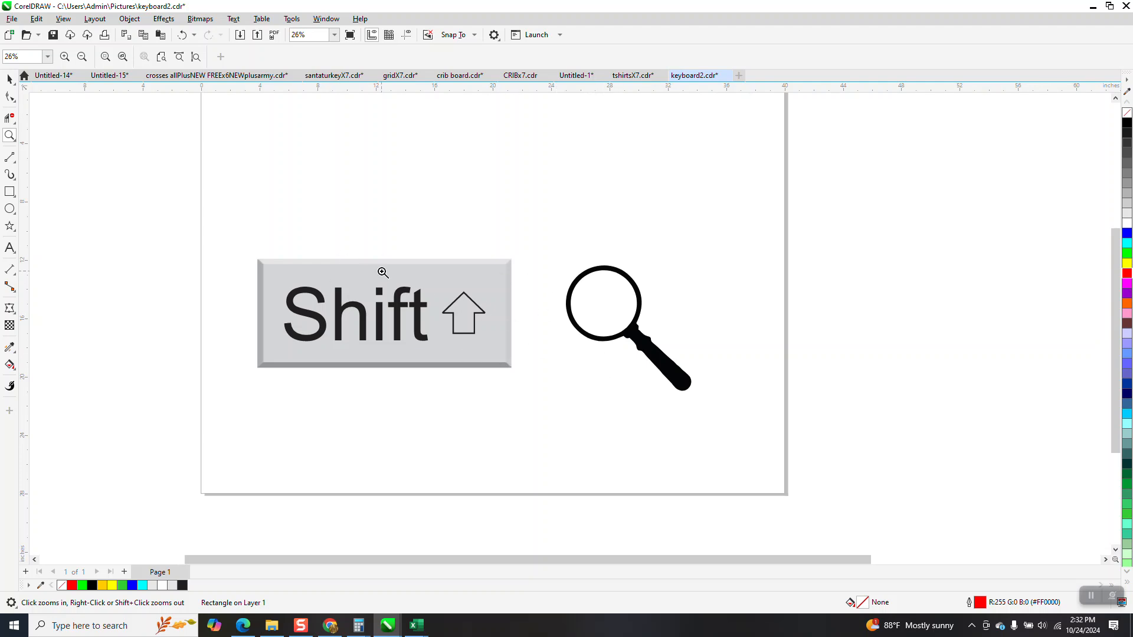
mouse_move(458, 299)
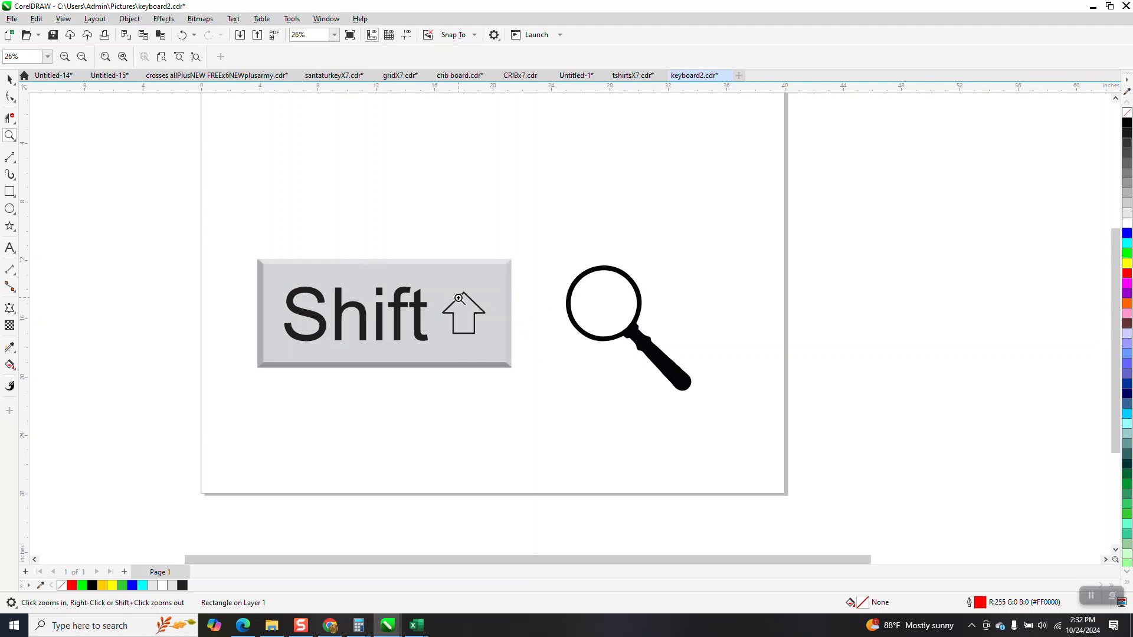
mouse_move(1076, 265)
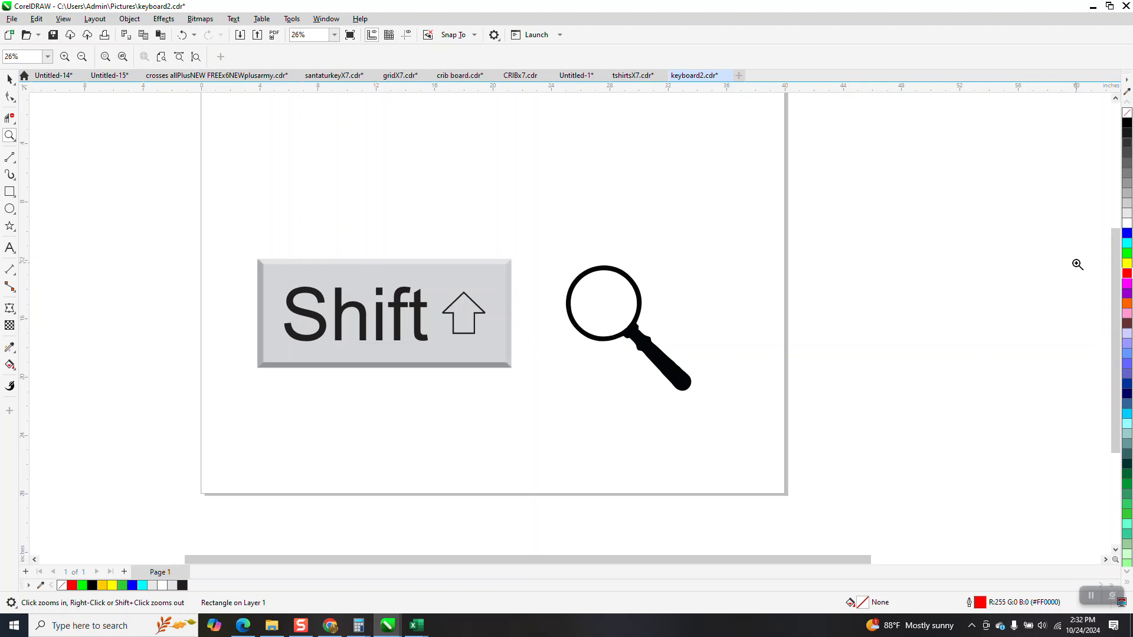
mouse_move(1012, 271)
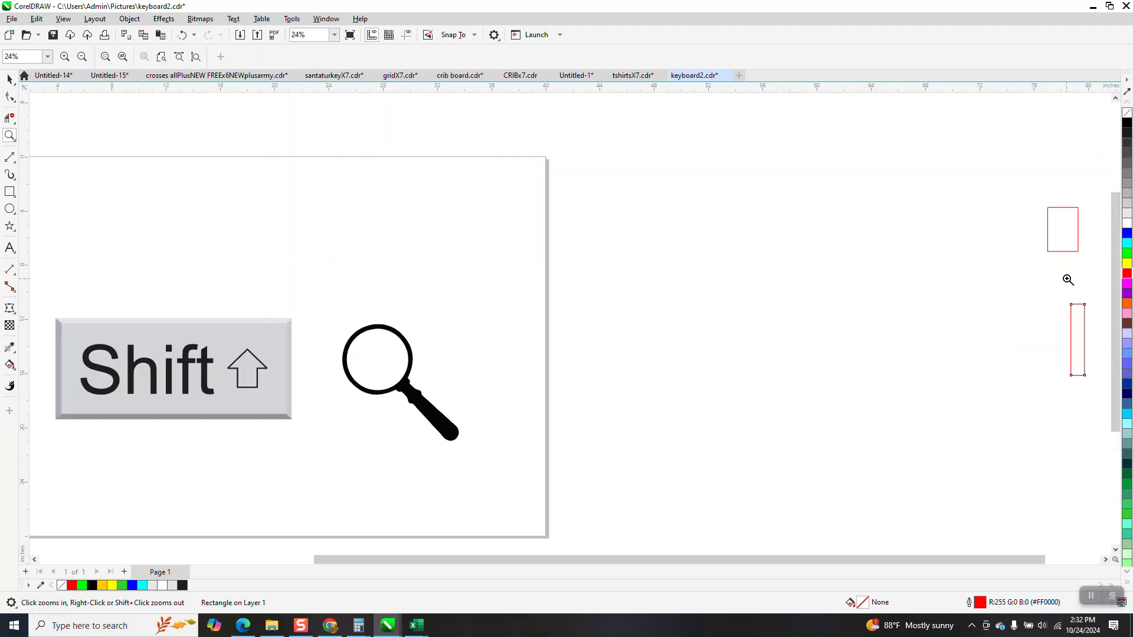
left_click(1076, 340)
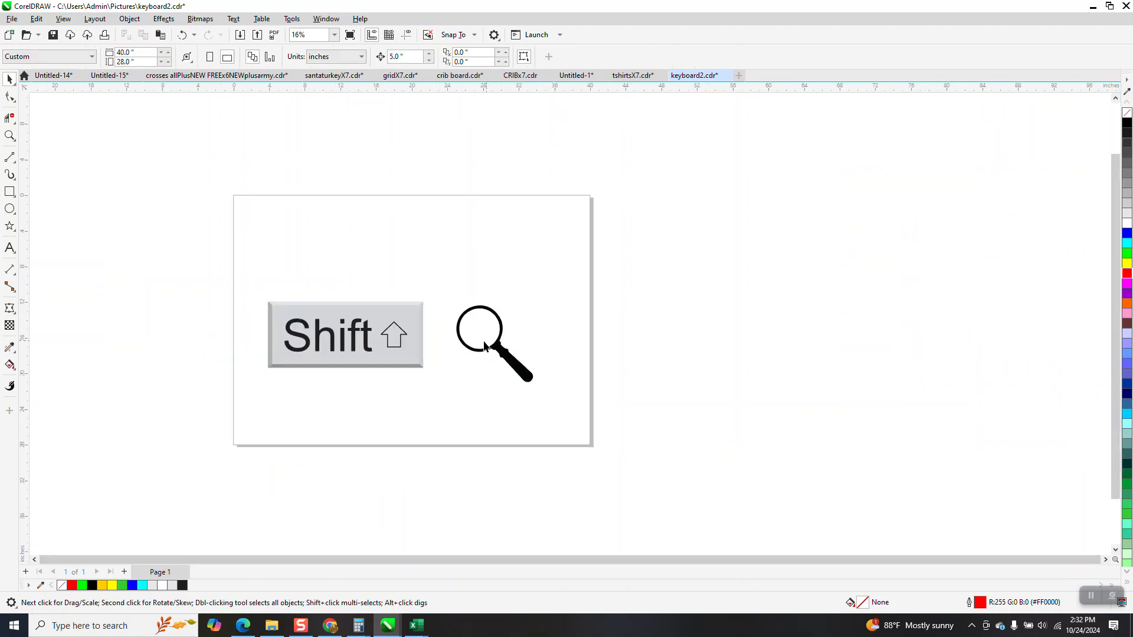
- Alternate zooming in and out, ending close on the Shift keycap and part of the magnifier
left_click(11, 136)
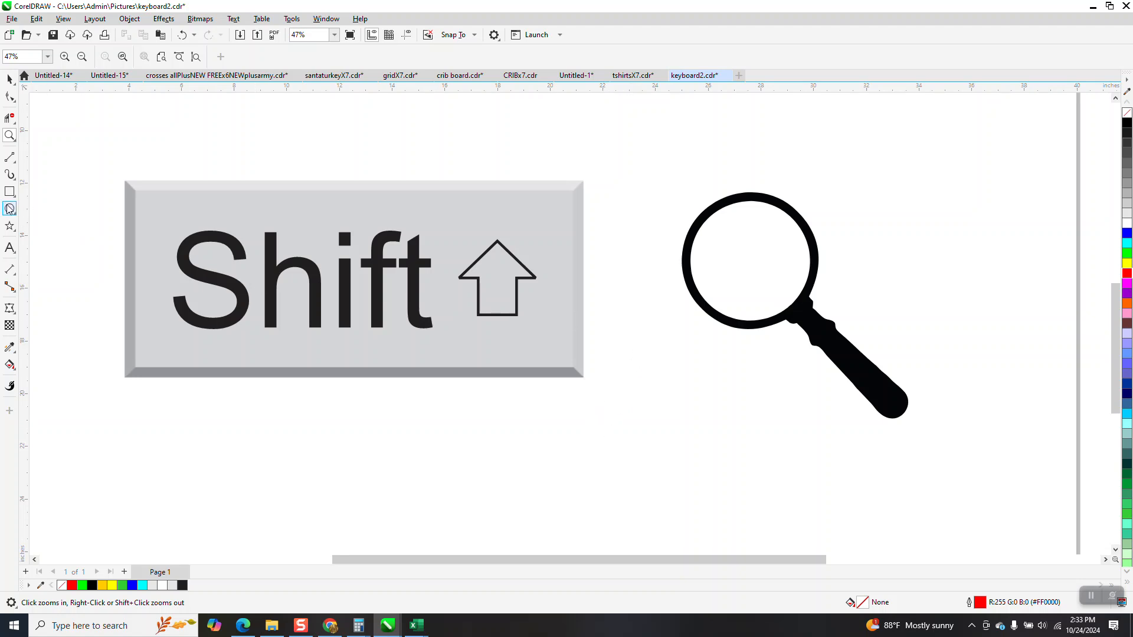
left_click(719, 353)
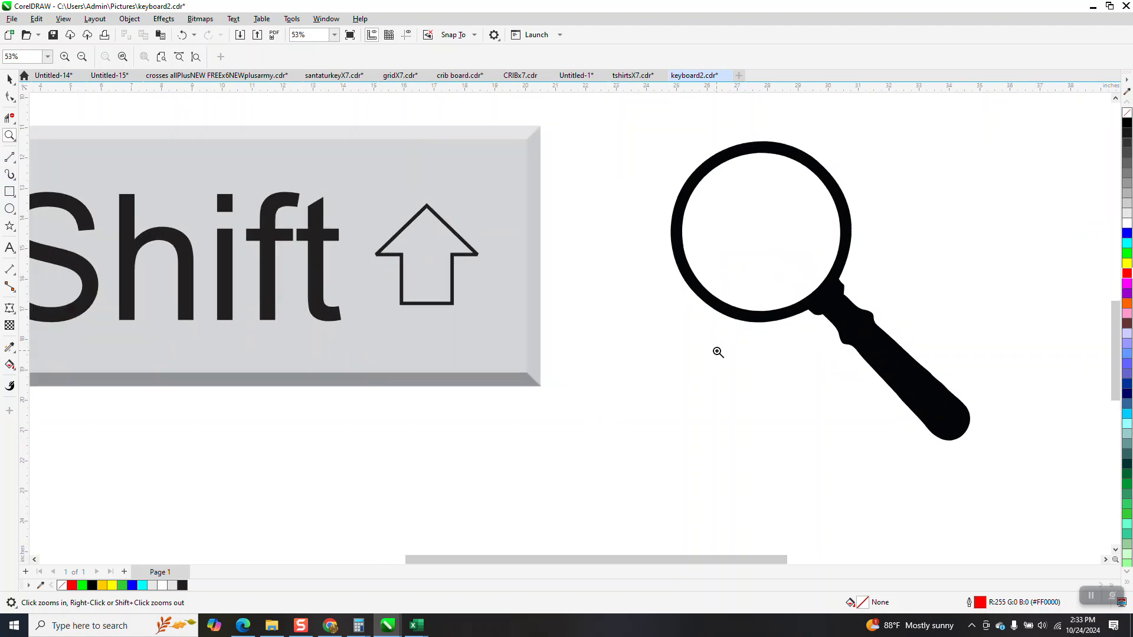
right_click(719, 353)
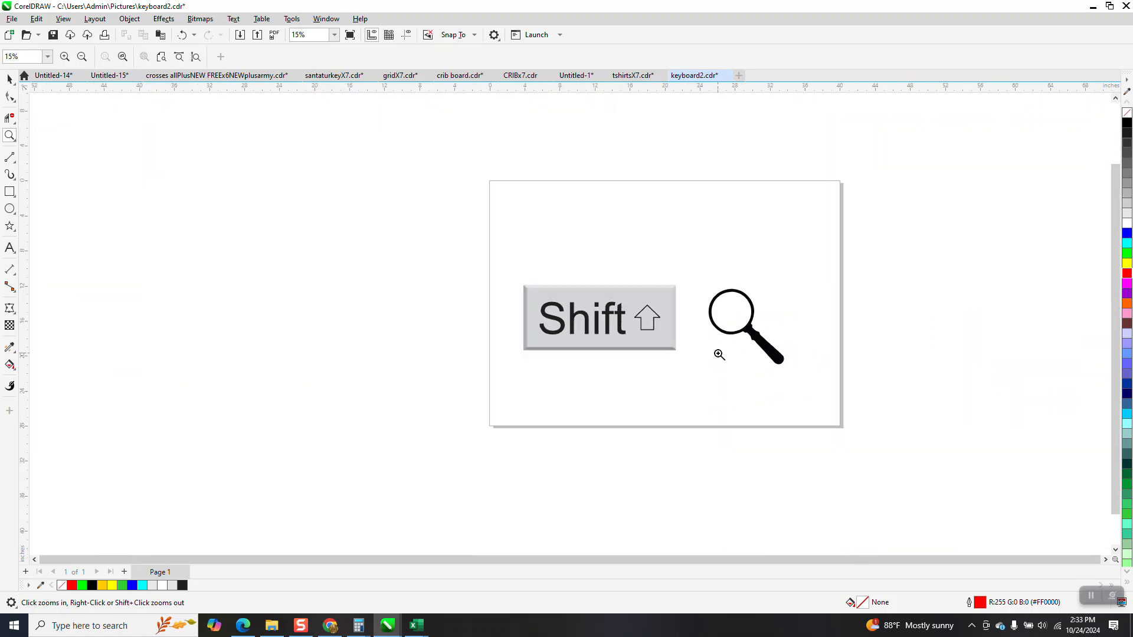
left_click(719, 354)
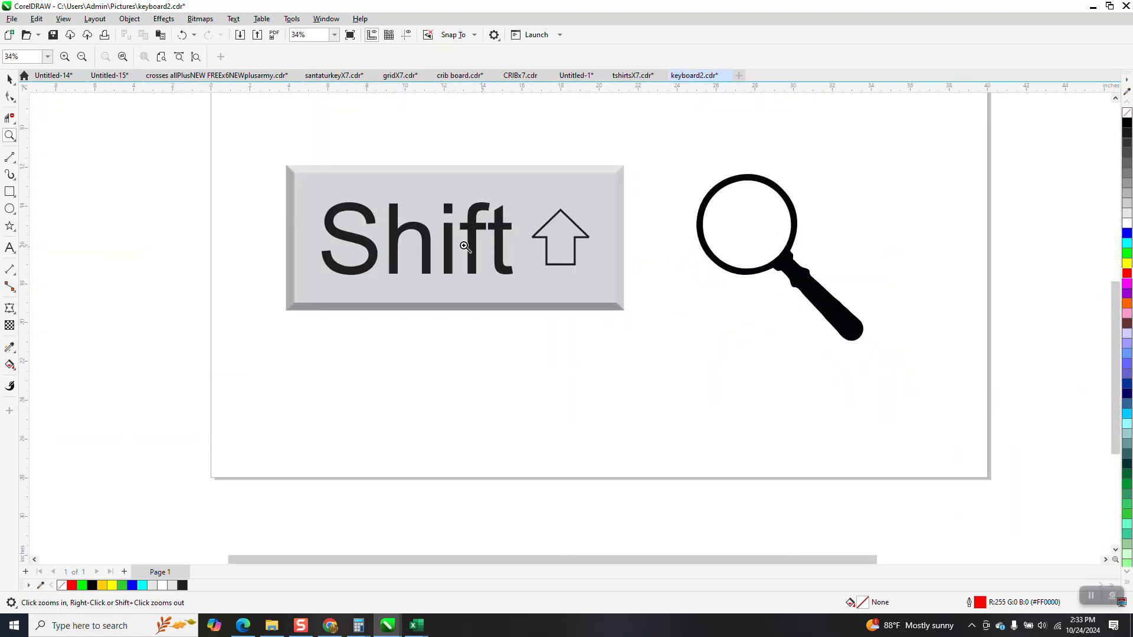
left_click(463, 245)
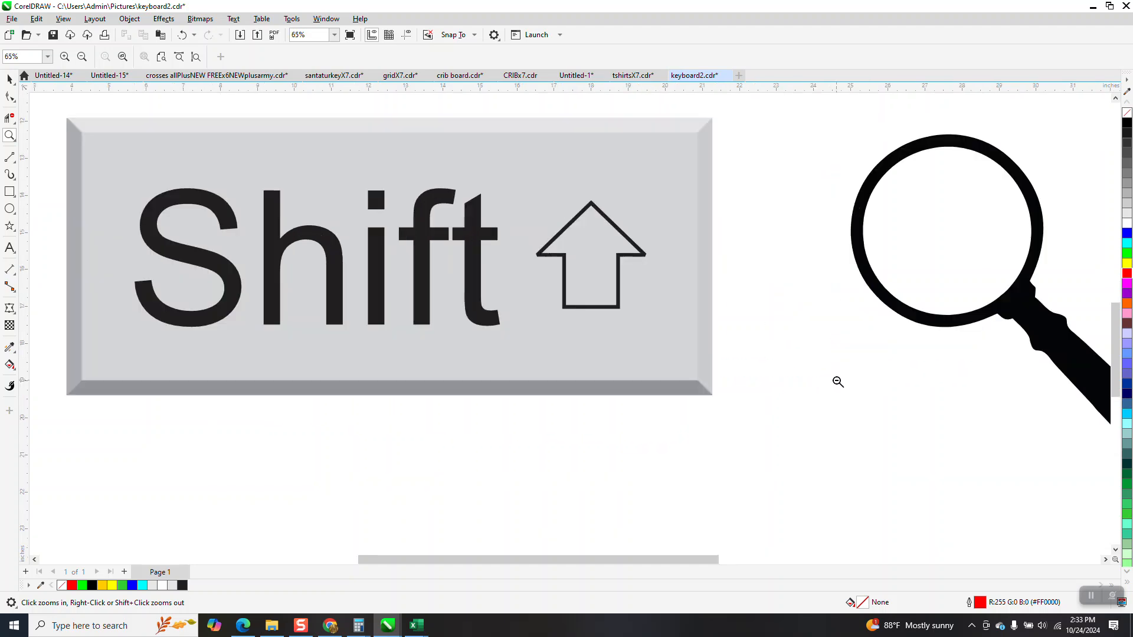